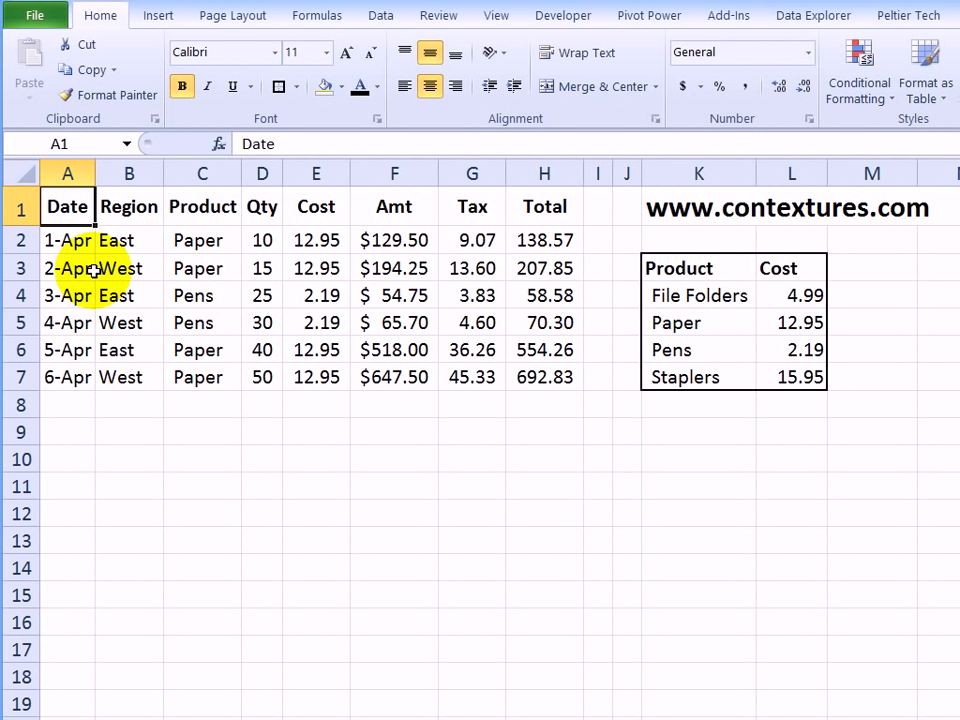
- Insert blank cells at A3:H5, shifting the 2-Apr to 4-Apr records down
{"action": "left_click", "coordinate": [67, 240]}
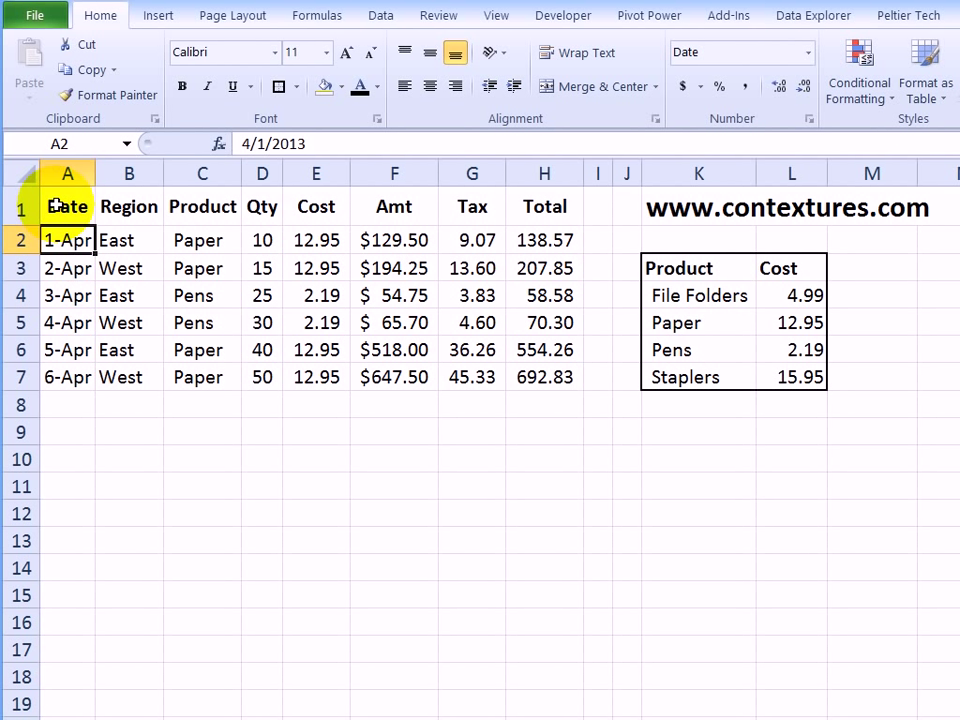
{"action": "left_click", "coordinate": [67, 207]}
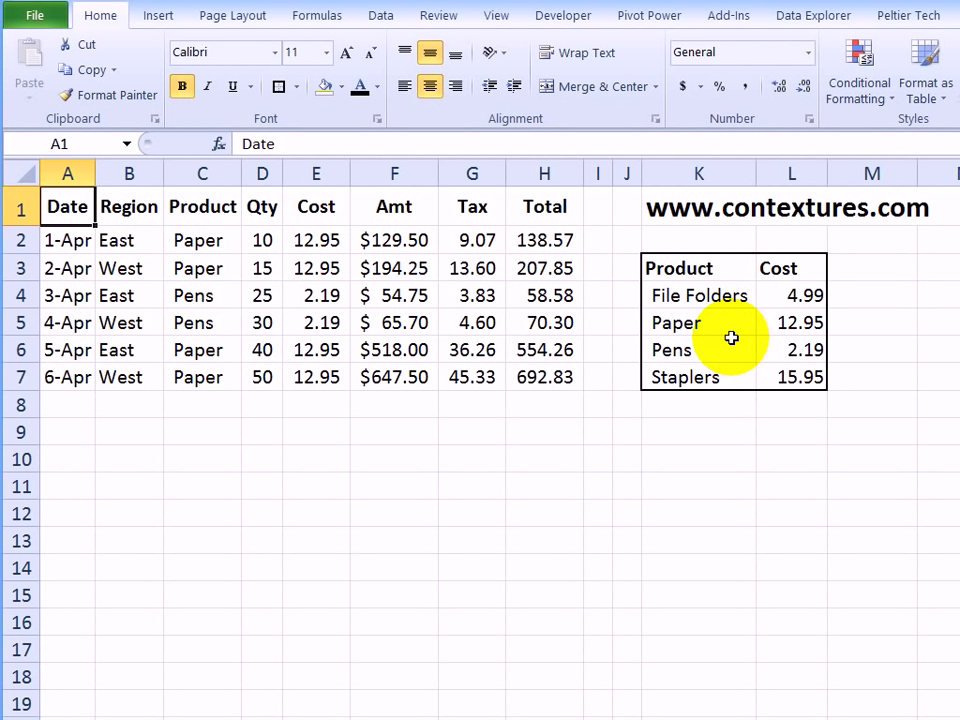
{"action": "mouse_move", "coordinate": [318, 303]}
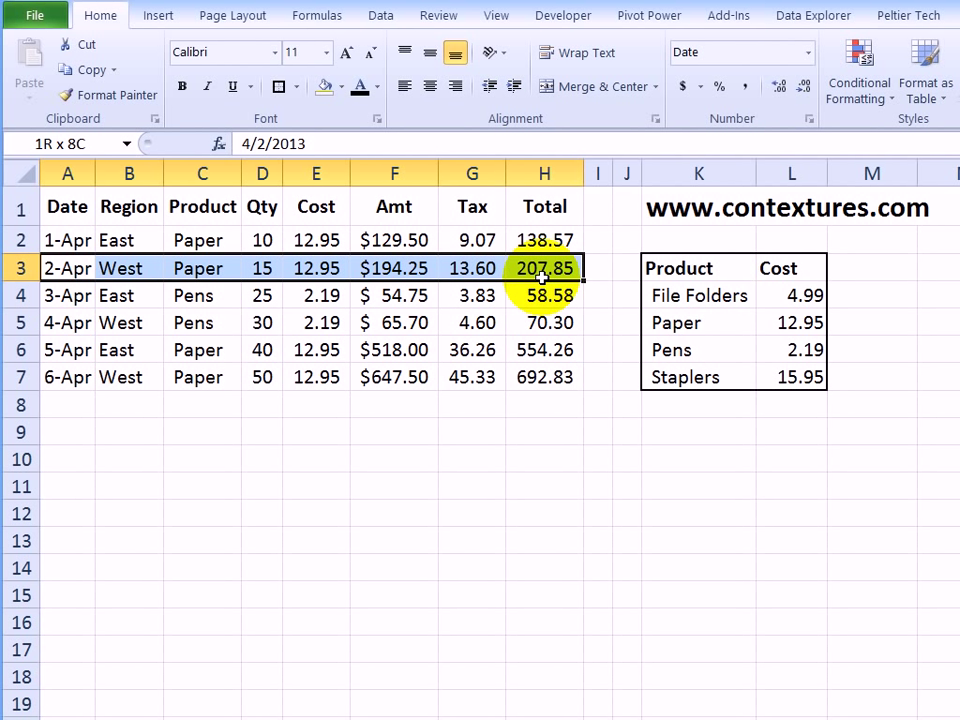
{"action": "left_click_drag", "start_coordinate": [545, 268], "coordinate": [545, 322]}
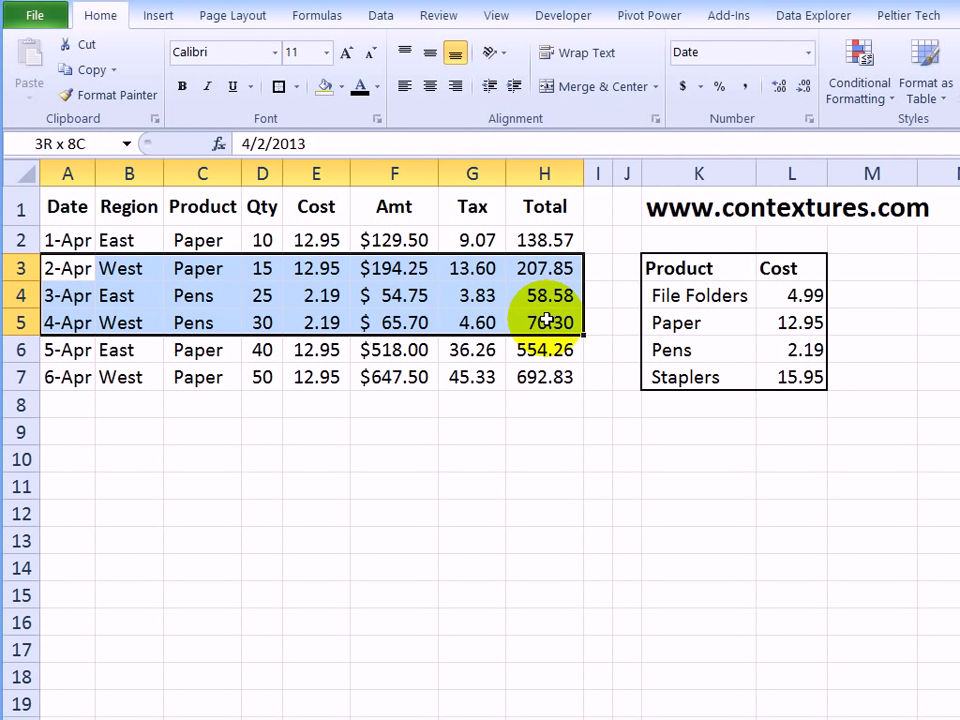
{"action": "left_click", "coordinate": [129, 268]}
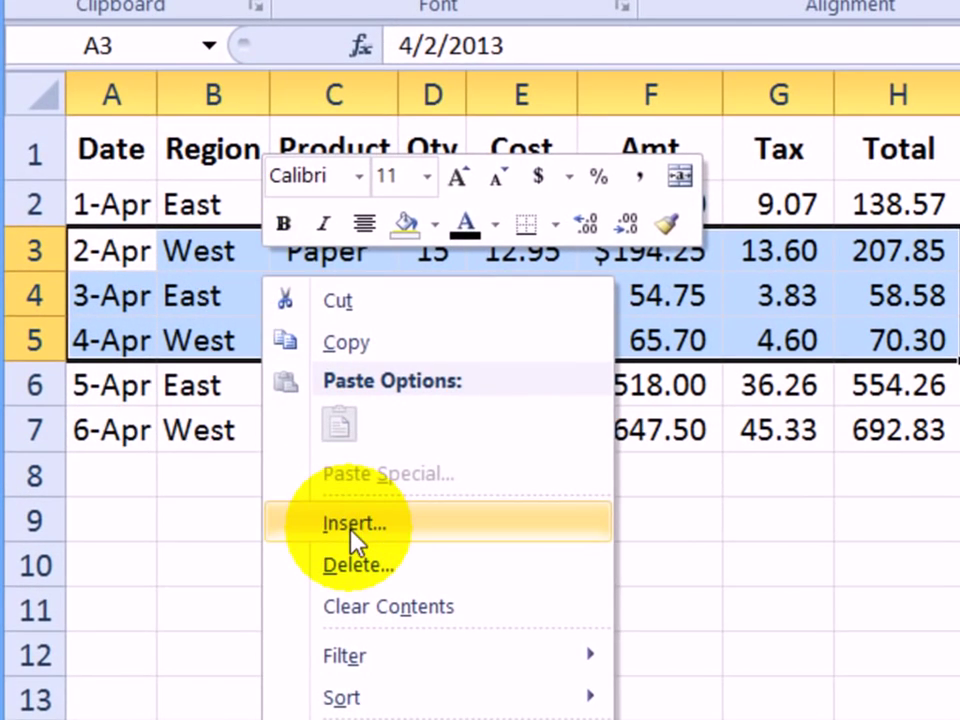
{"action": "left_click", "coordinate": [352, 524]}
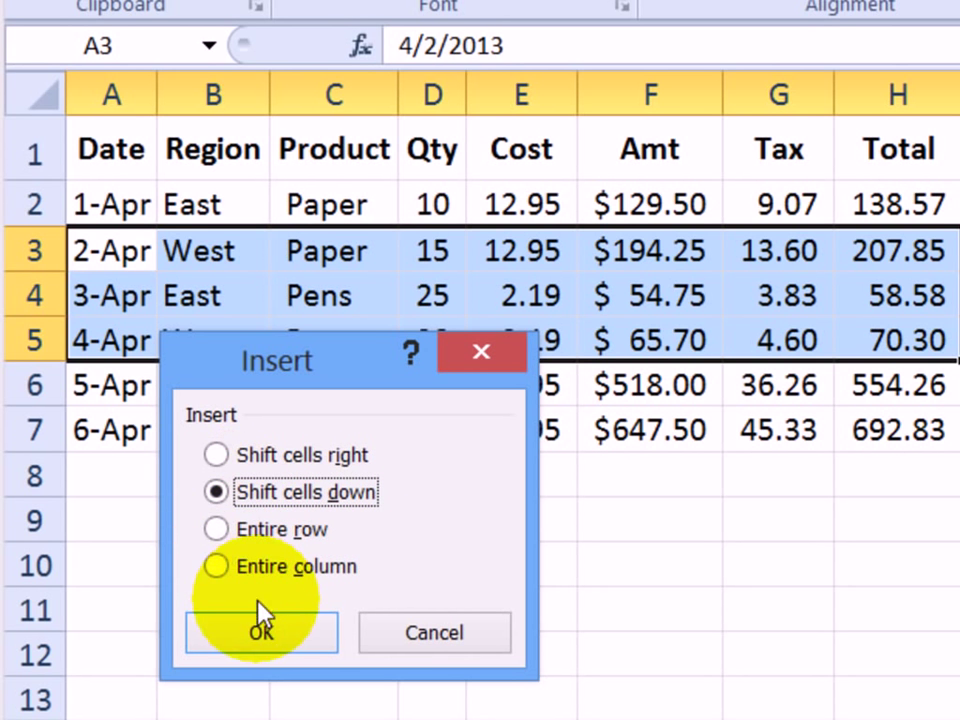
{"action": "left_click", "coordinate": [261, 633]}
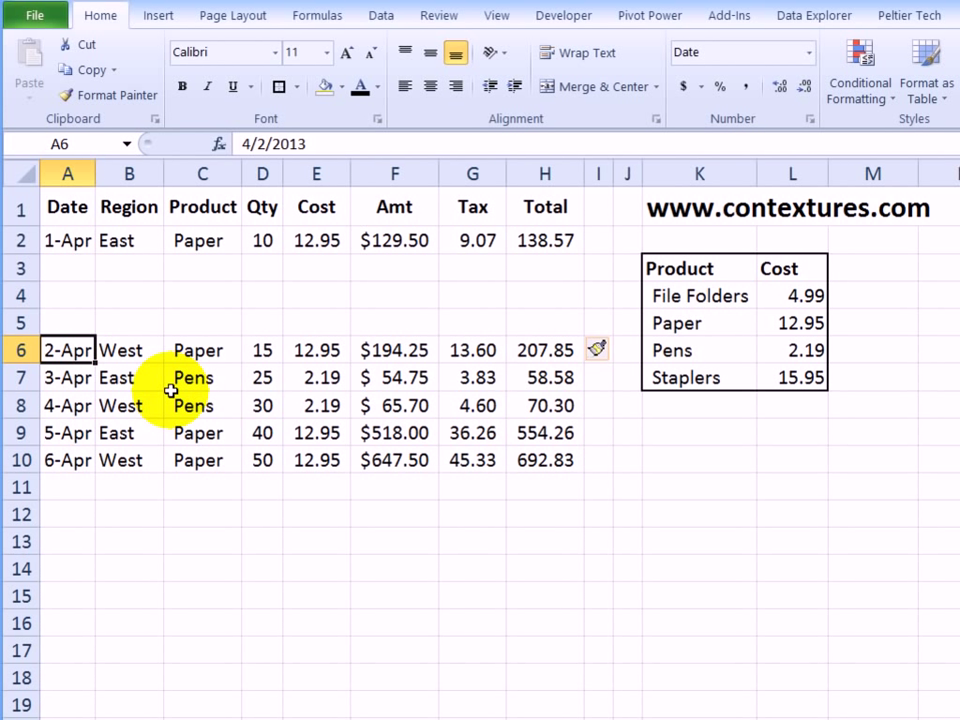
{"action": "mouse_move", "coordinate": [140, 263]}
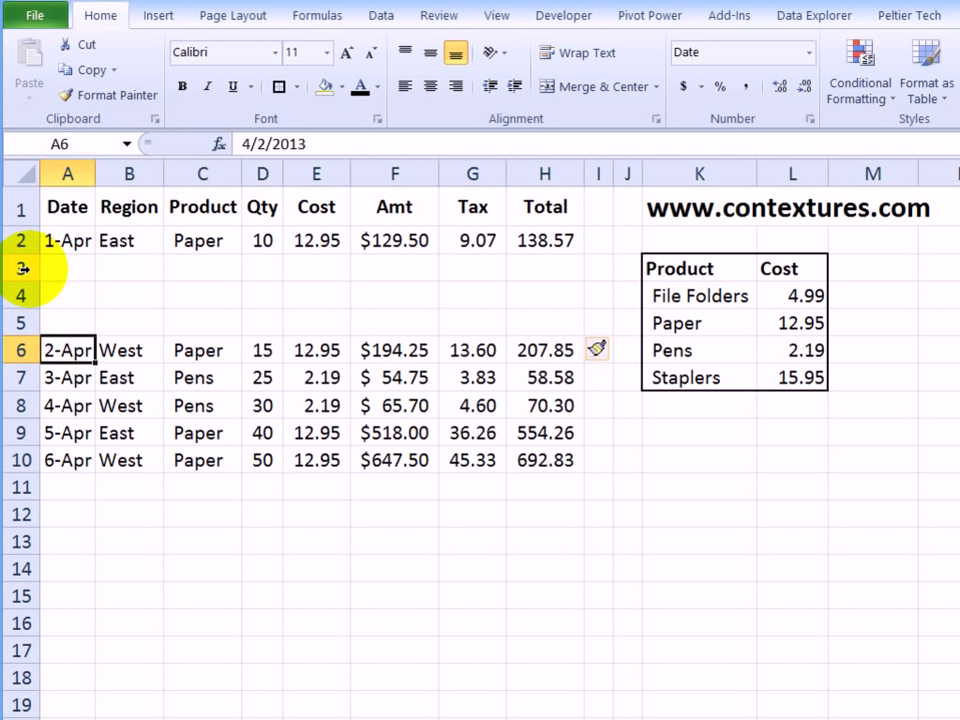
- Set up deleting the blank cells in A3:H5 with Shift cells up selected
{"action": "left_click_drag", "start_coordinate": [67, 268], "coordinate": [545, 322]}
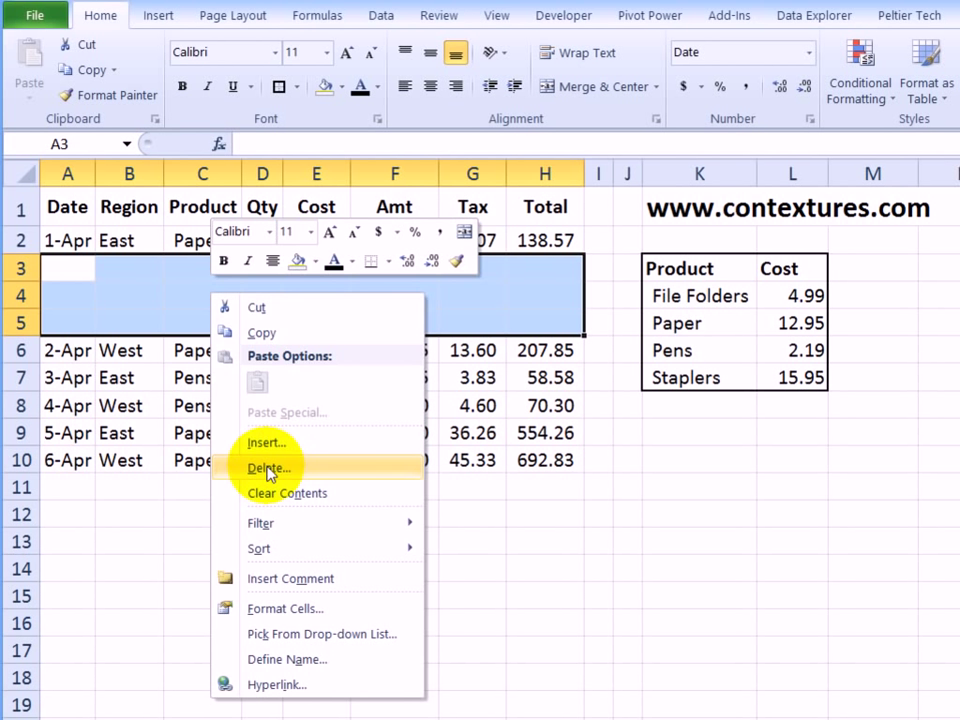
{"action": "left_click", "coordinate": [270, 468]}
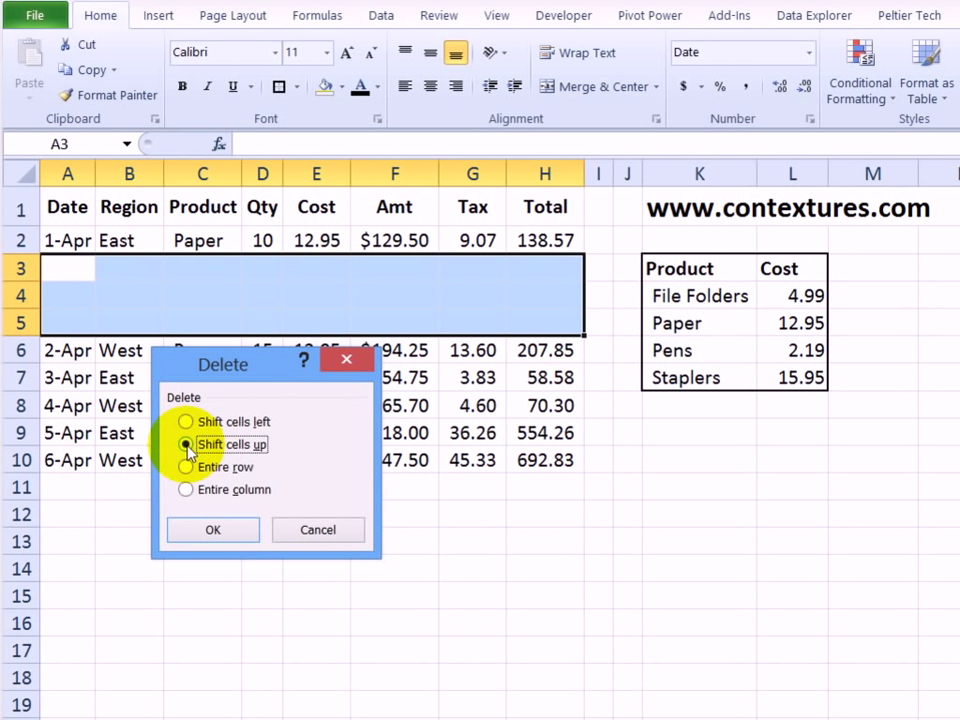
{"action": "left_click", "coordinate": [212, 529]}
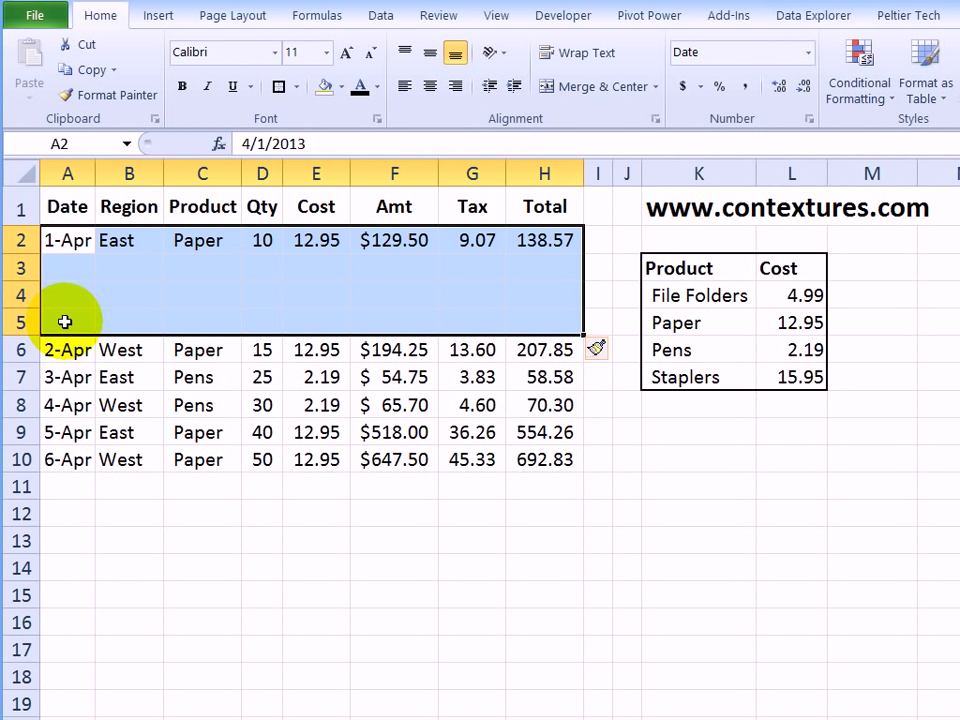
{"action": "mouse_move", "coordinate": [62, 273]}
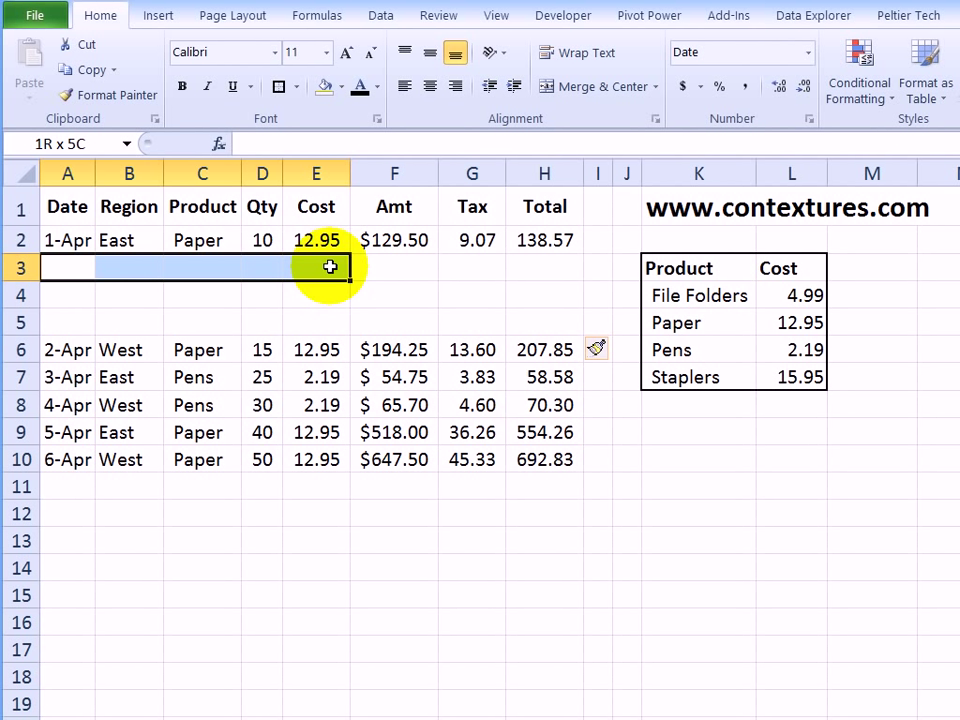
- Delete the blank cells in rows 3–5 so 2-Apr follows 1-Apr again
{"action": "left_click_drag", "start_coordinate": [330, 267], "coordinate": [527, 317]}
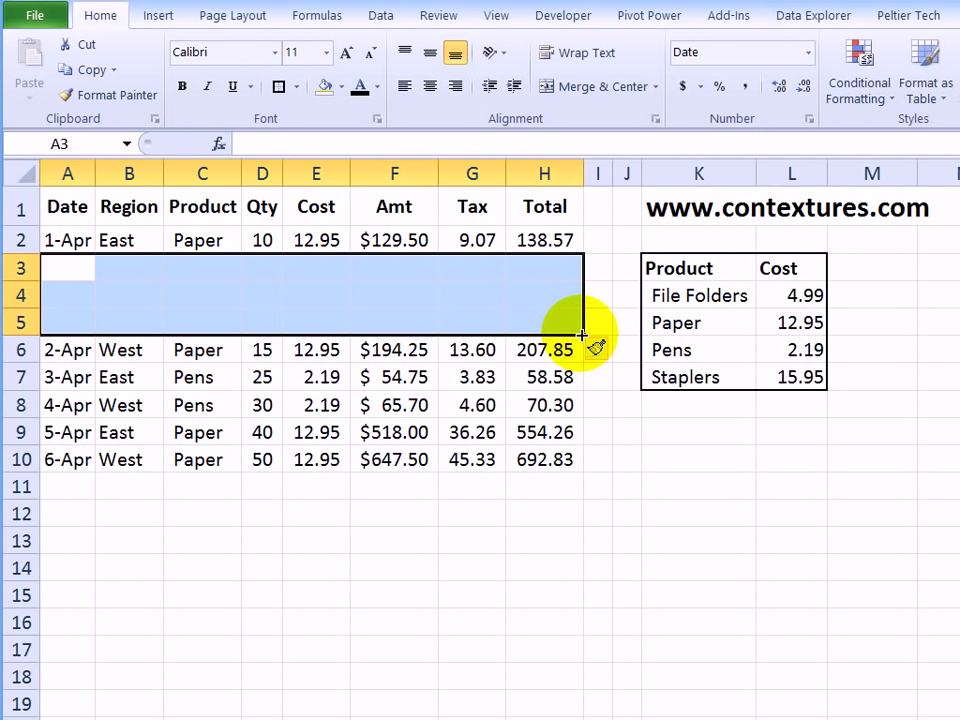
{"action": "key", "text": "shift"}
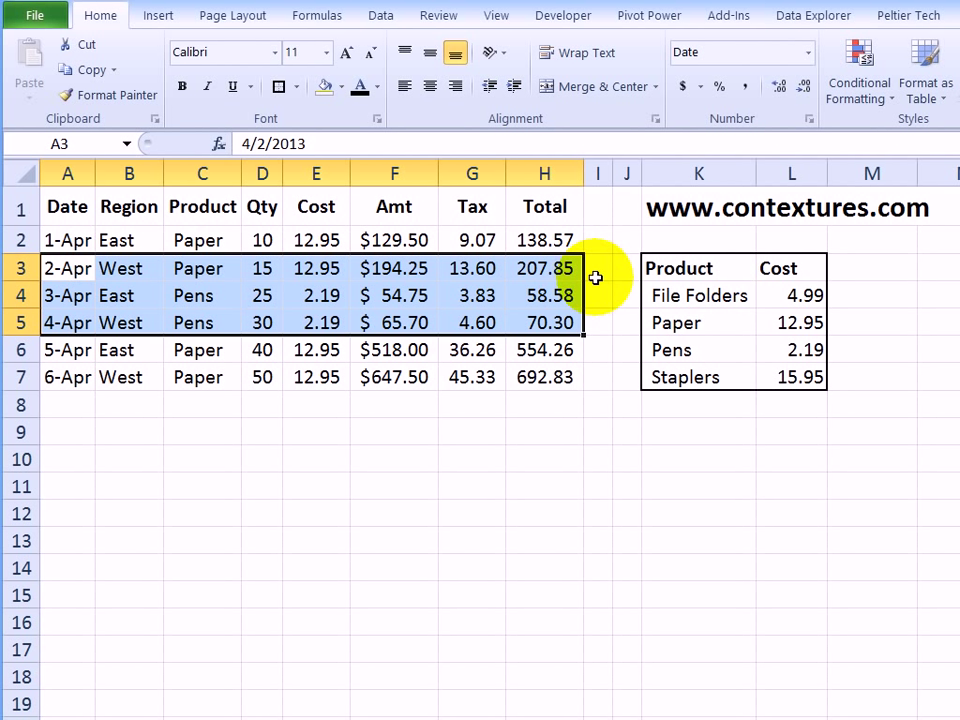
{"action": "mouse_move", "coordinate": [510, 307]}
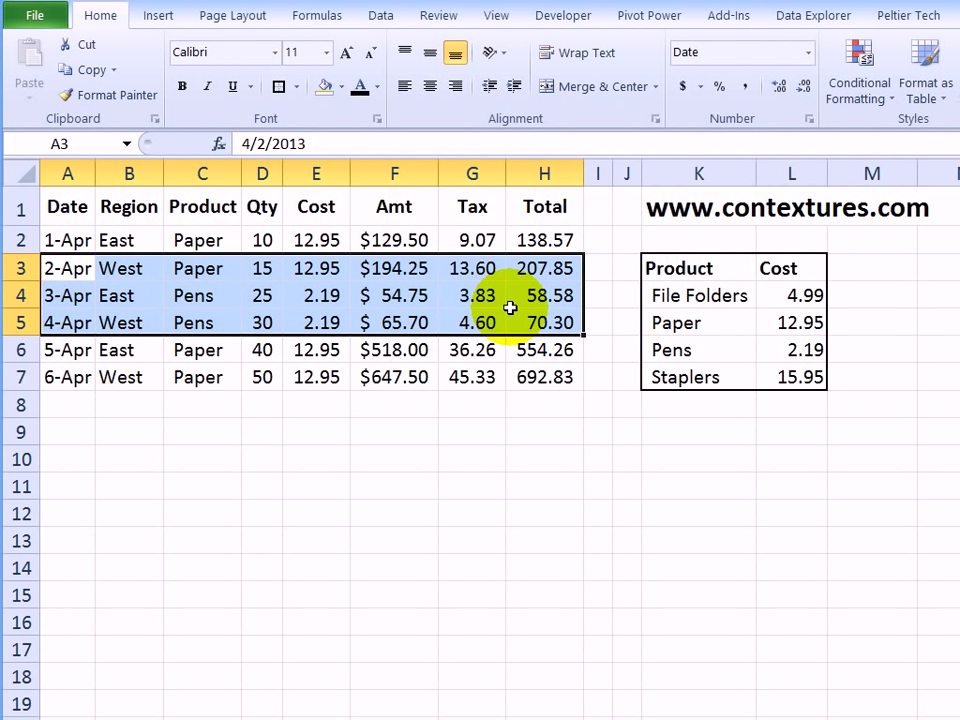